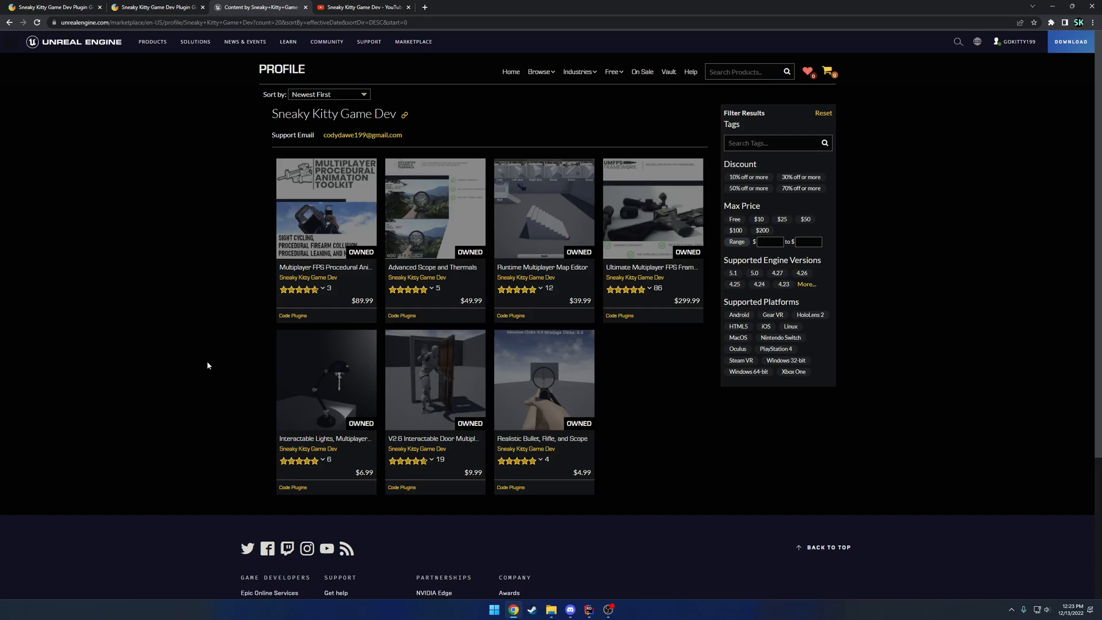
{"action": "mouse_move", "coordinate": [211, 344]}
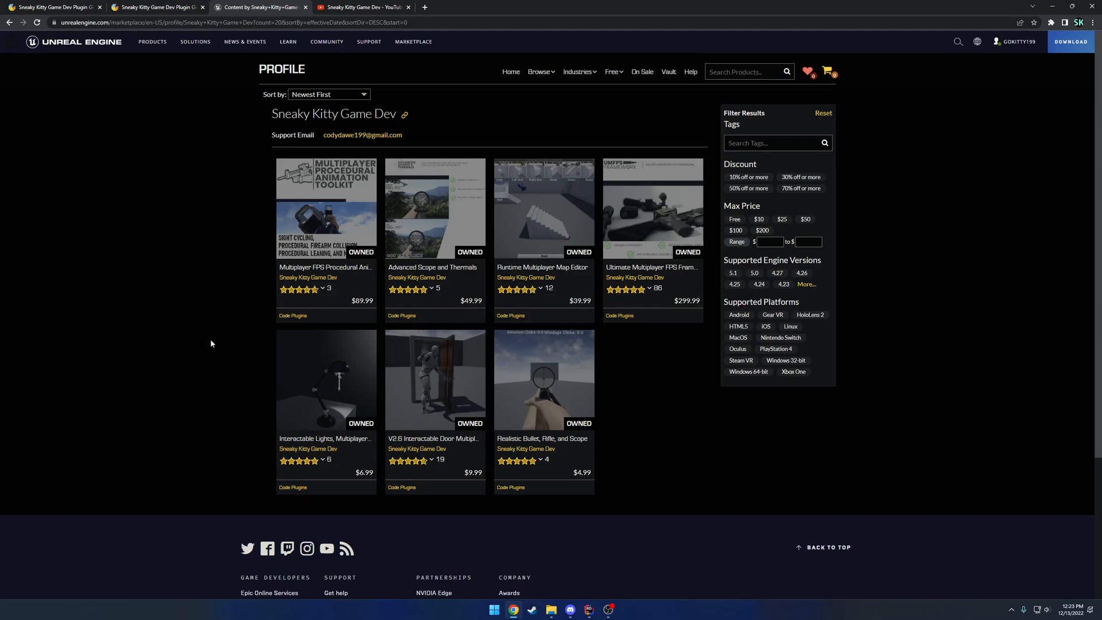
{"action": "mouse_move", "coordinate": [204, 263]}
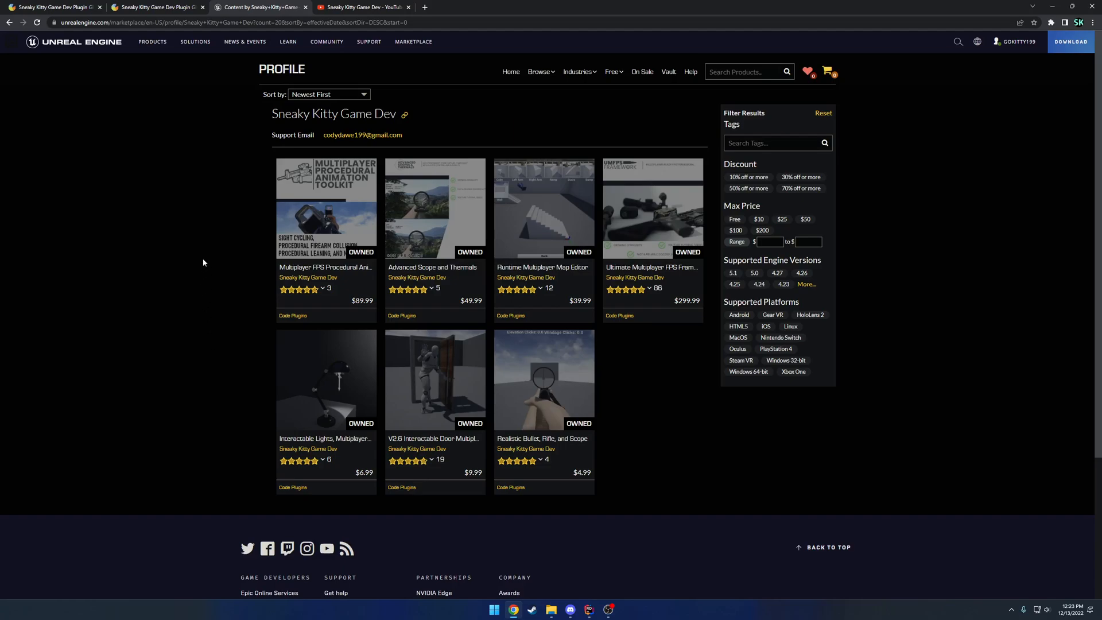
{"action": "mouse_move", "coordinate": [165, 220]}
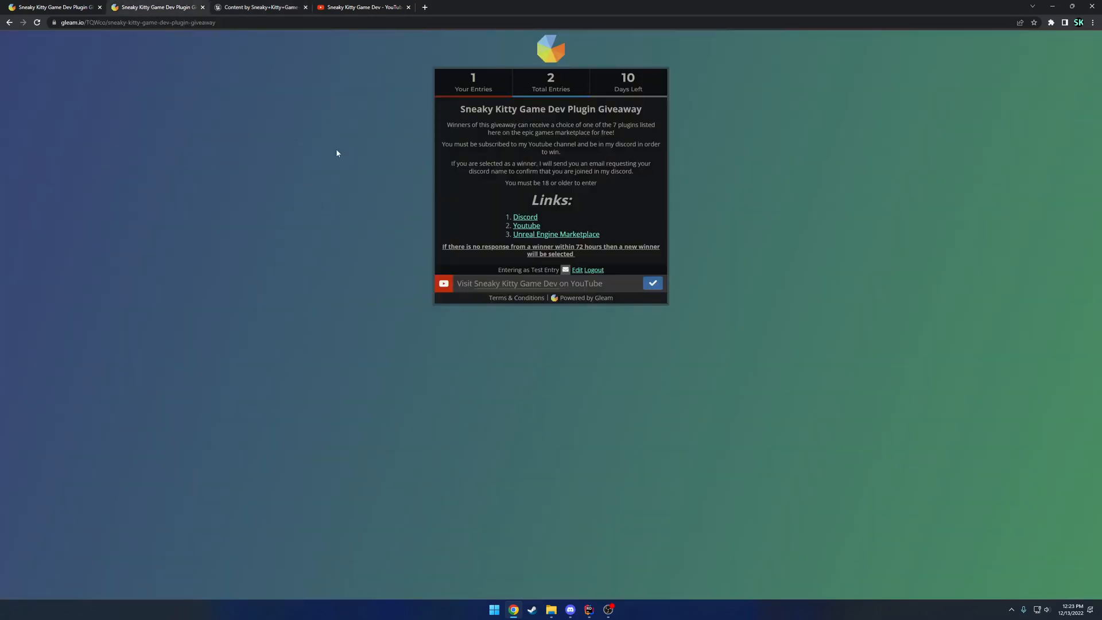
{"action": "mouse_move", "coordinate": [607, 216]}
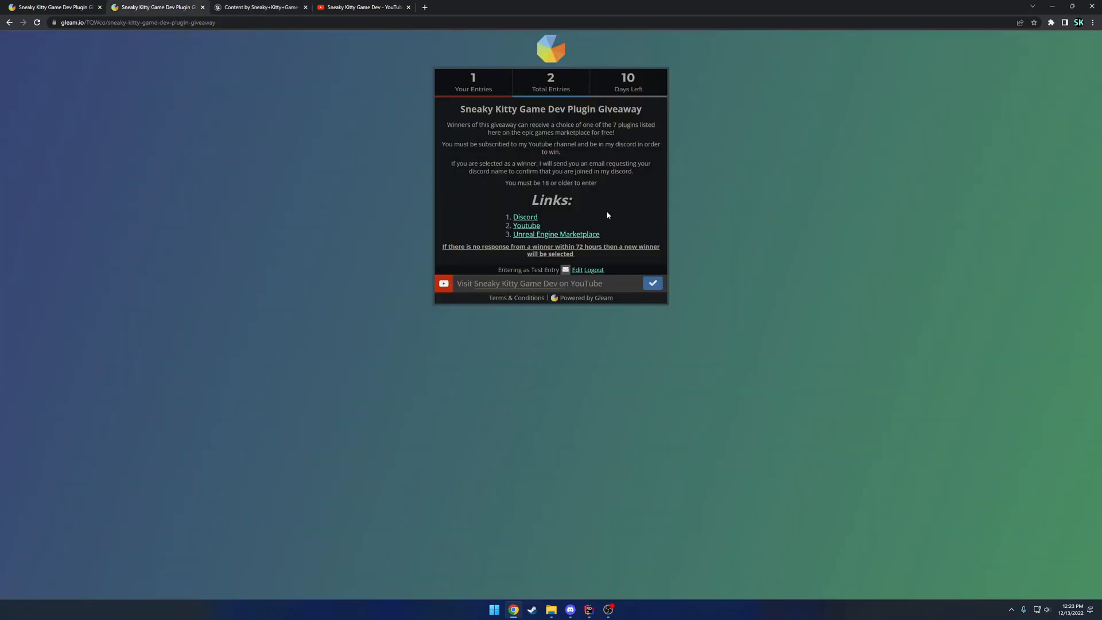
{"action": "mouse_move", "coordinate": [546, 225]}
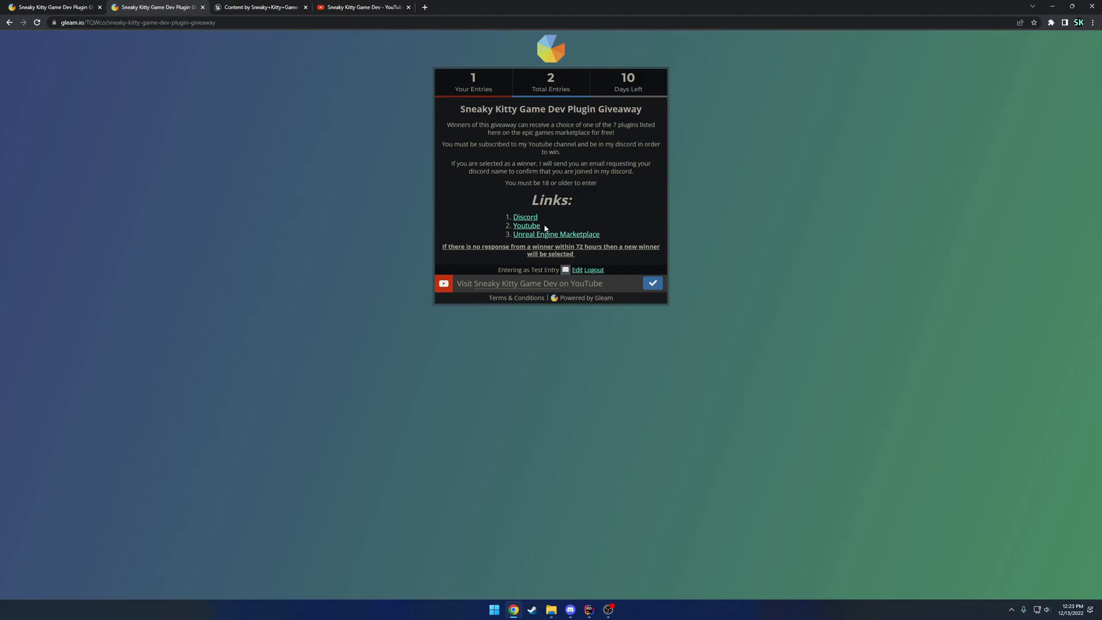
{"action": "mouse_move", "coordinate": [604, 186]}
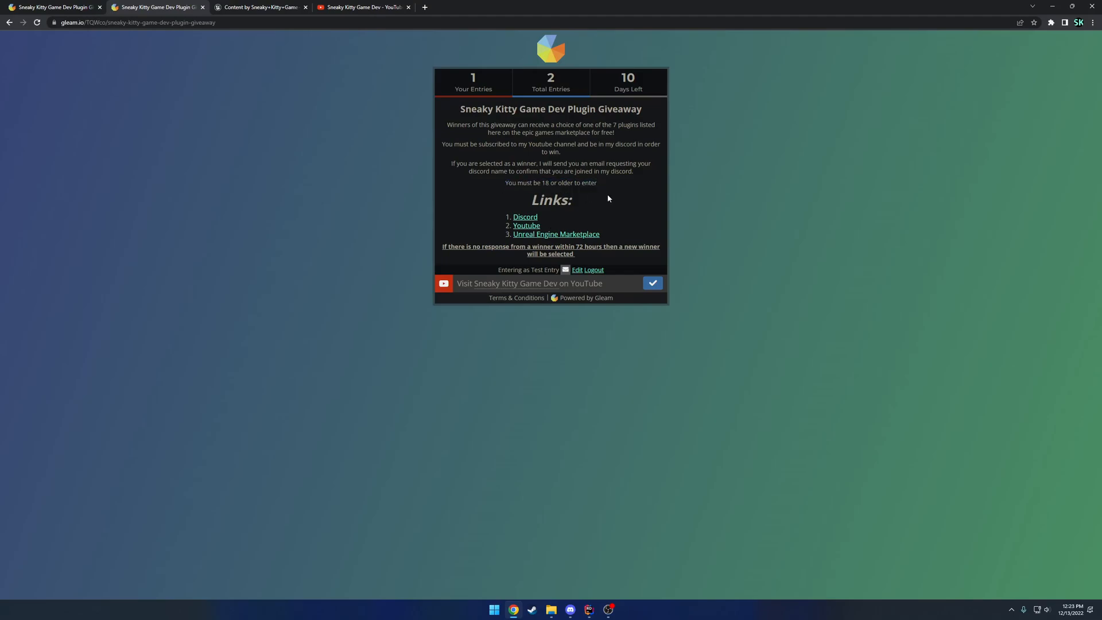
{"action": "mouse_move", "coordinate": [636, 215]}
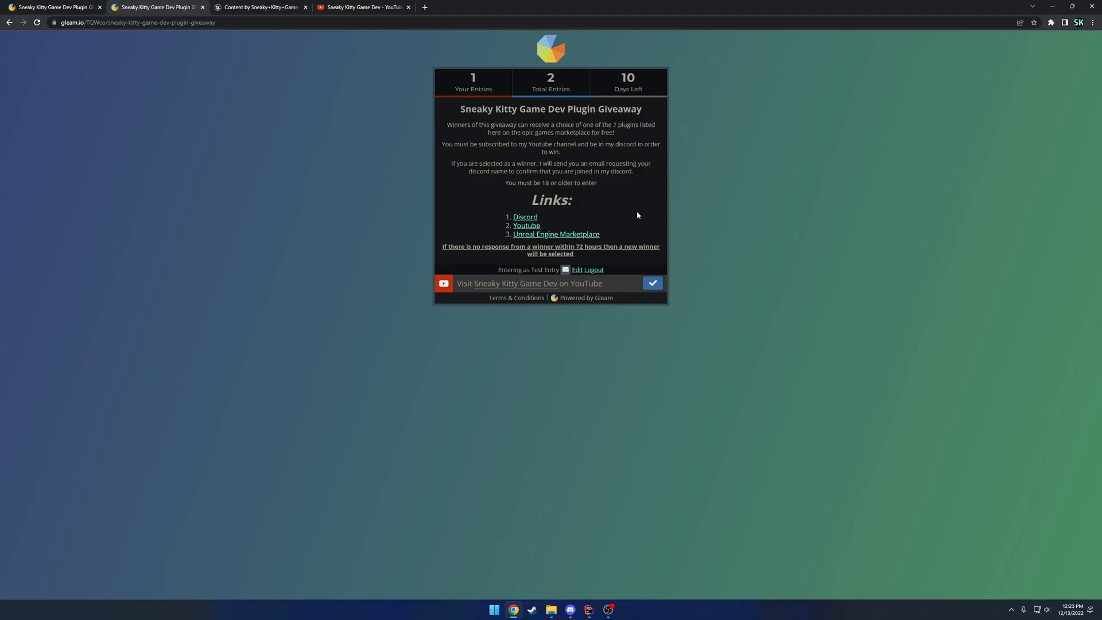
{"action": "mouse_move", "coordinate": [598, 256]}
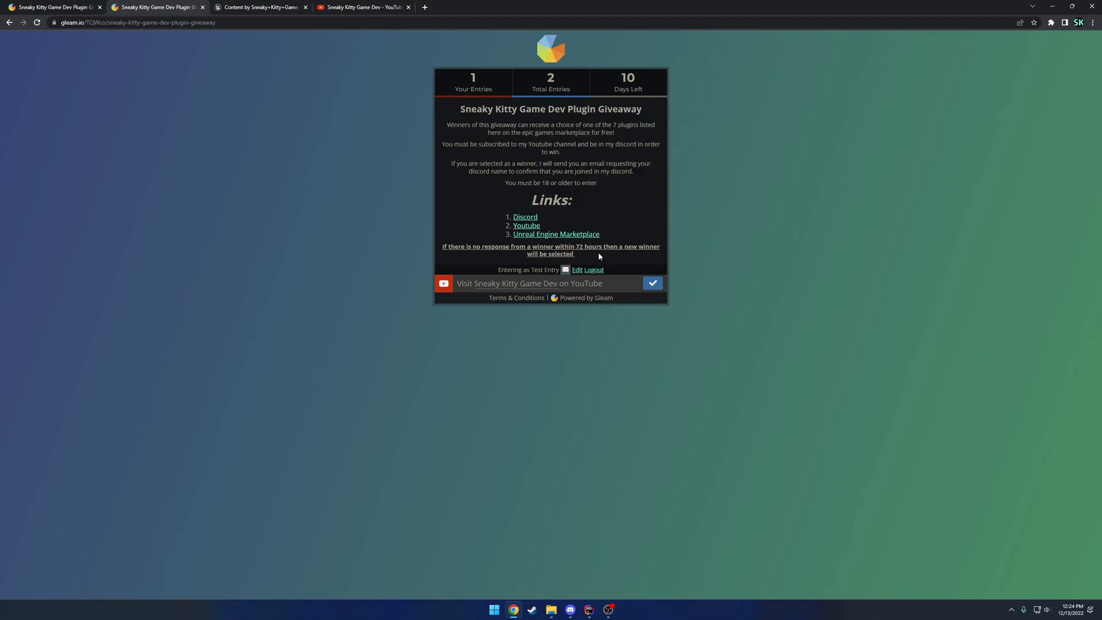
{"action": "mouse_move", "coordinate": [587, 241]}
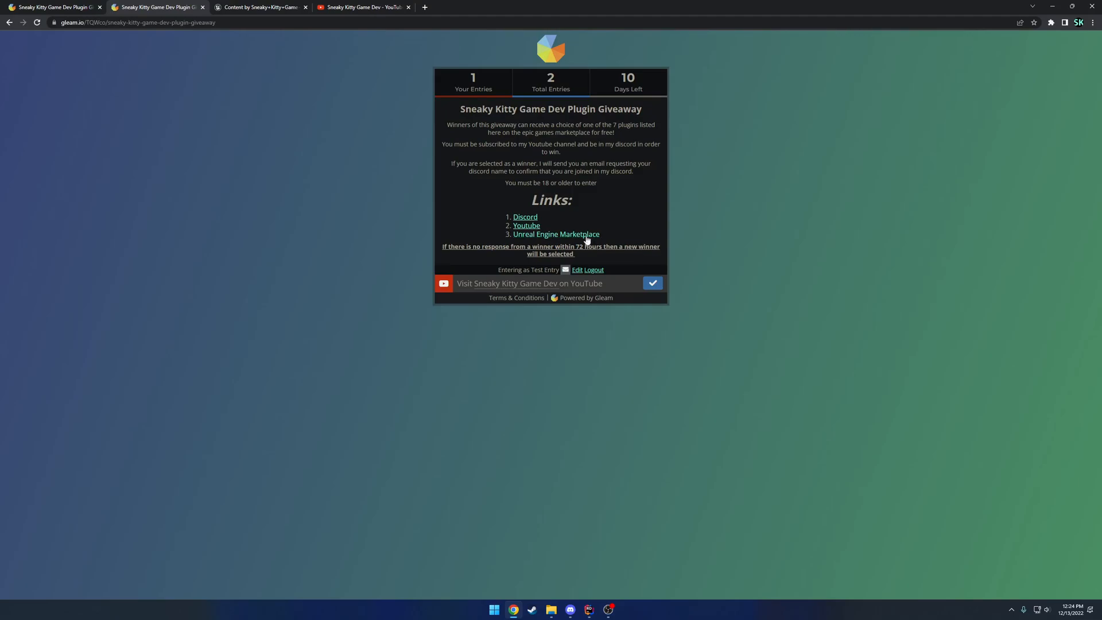
{"action": "mouse_move", "coordinate": [566, 216]}
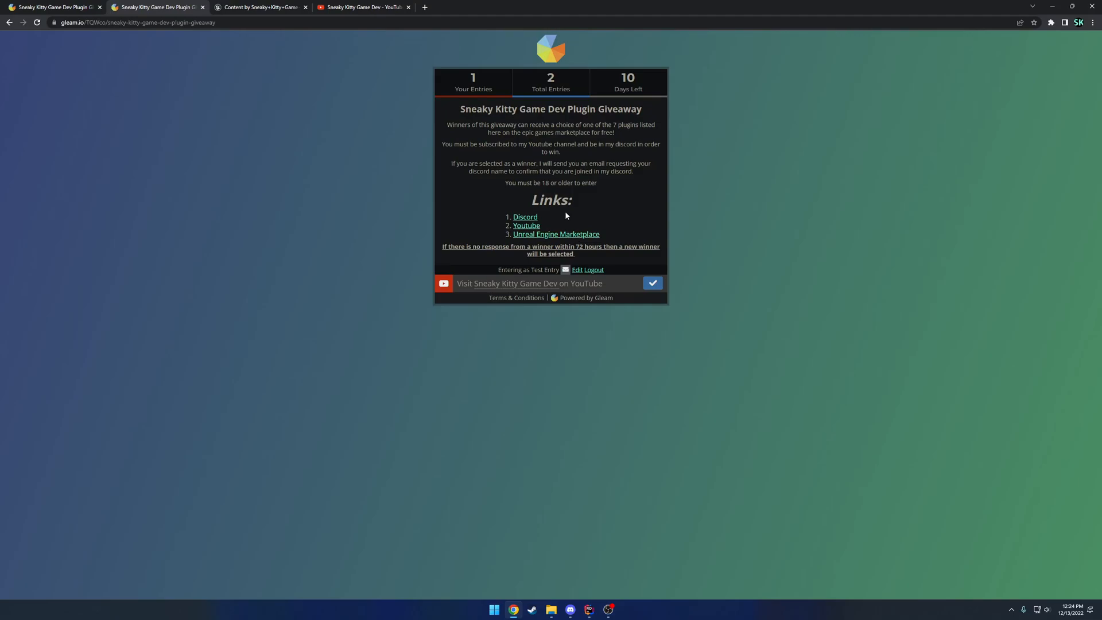